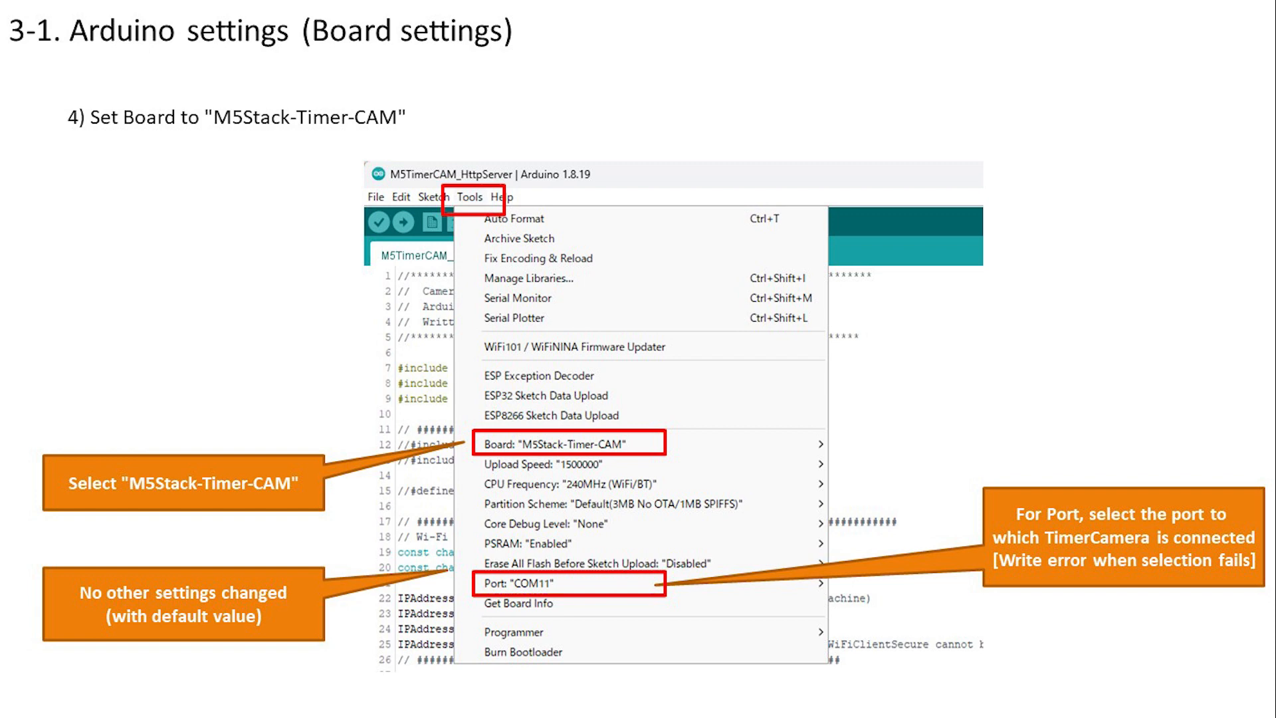
# - Advance to the Arduino Add Library slide about installing the Timer-CAM library
pyautogui.press('Right')
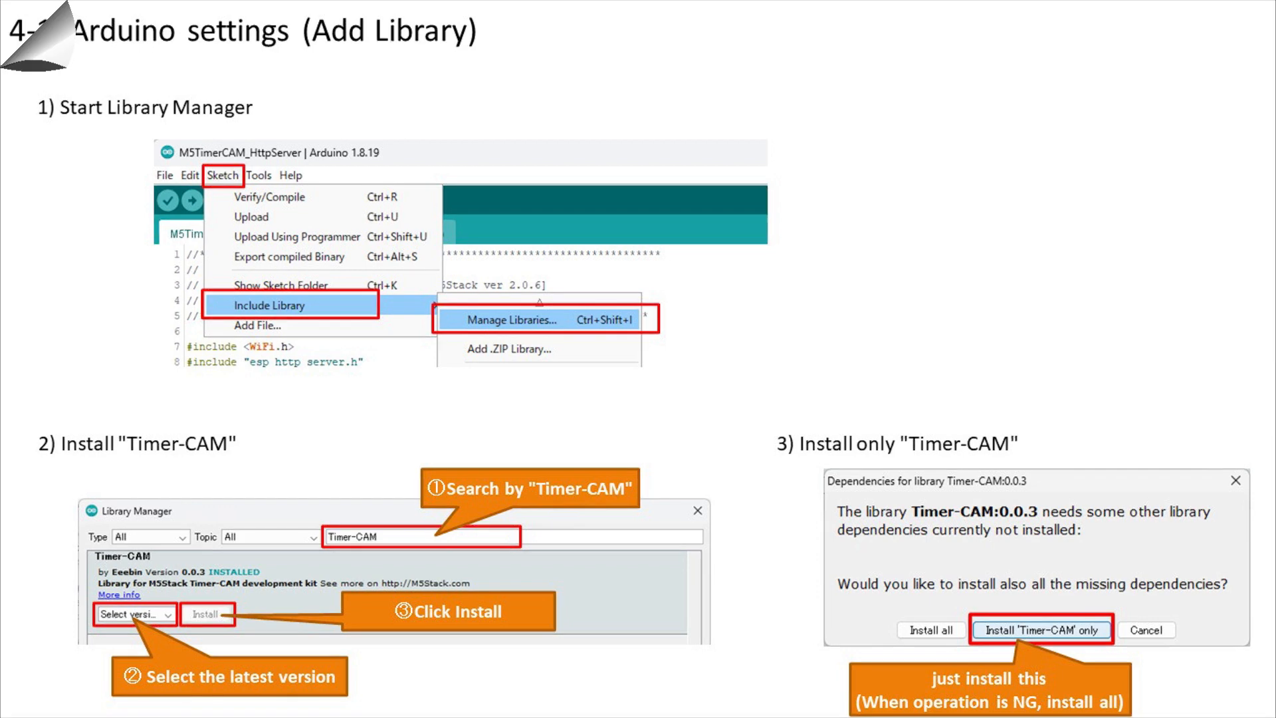
# - Advance to the 4-3 LINE token acquisition slide covering steps 6 and 7
pyautogui.press('Right')
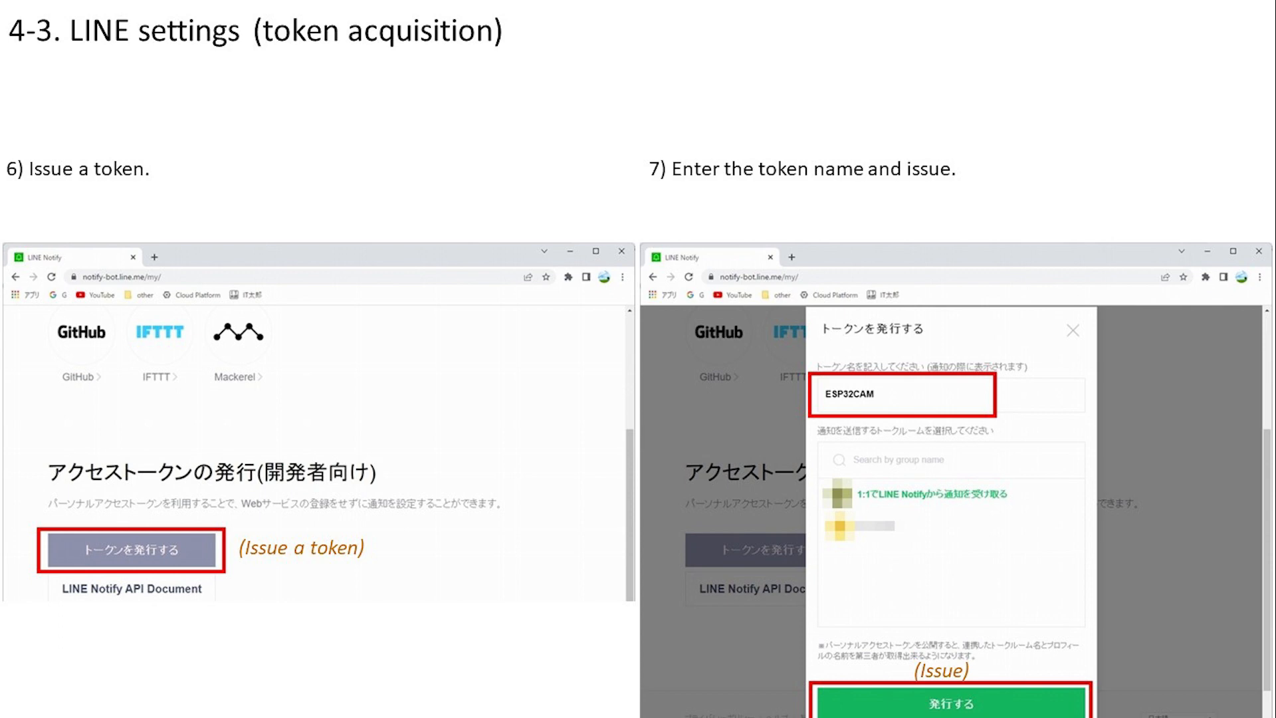
# - Advance to the 4-4 slide on copying the issued LINE token into the program
pyautogui.click(949, 703)
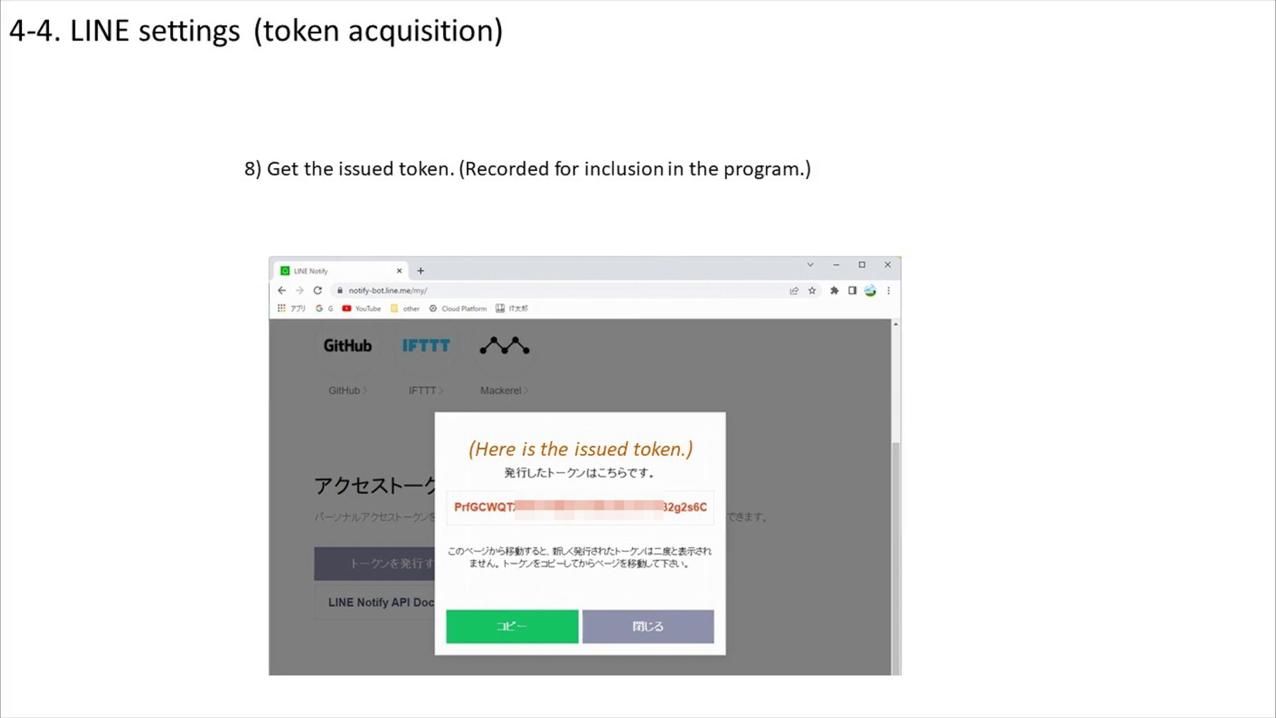
pyautogui.press('Right')
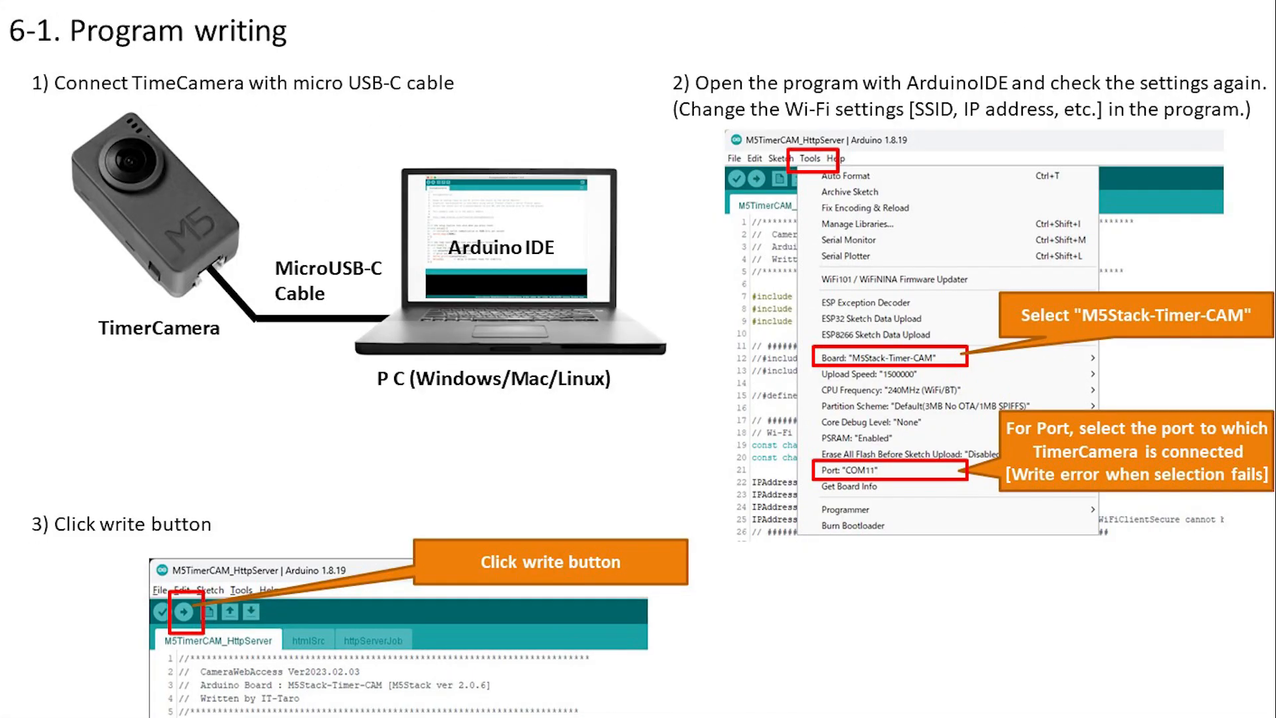